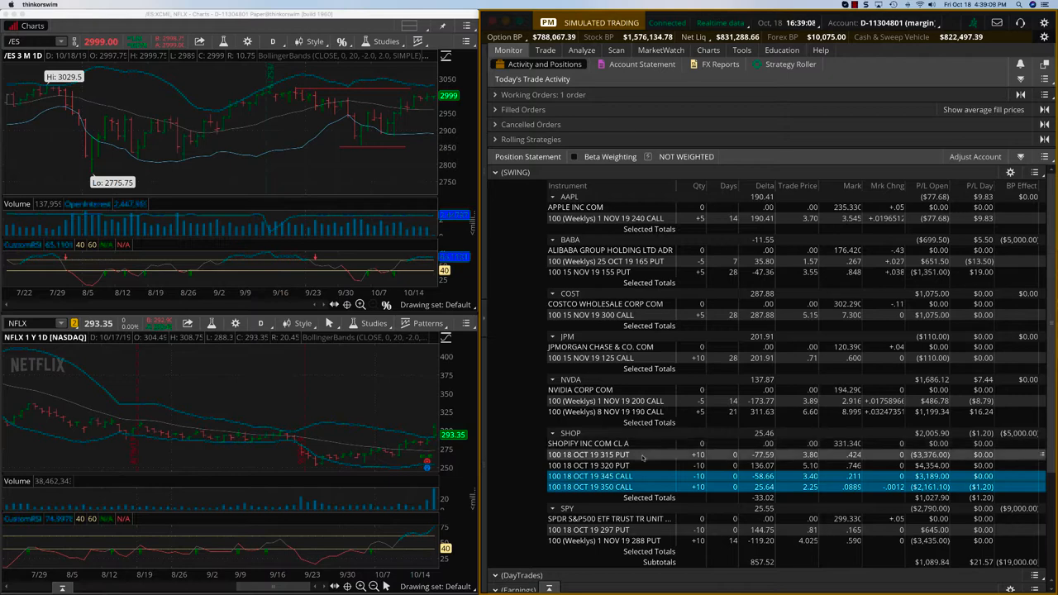
Step: Shift-select the SHOP 315 put through 350 call legs to show their Selected Totals
left_click(588, 454)
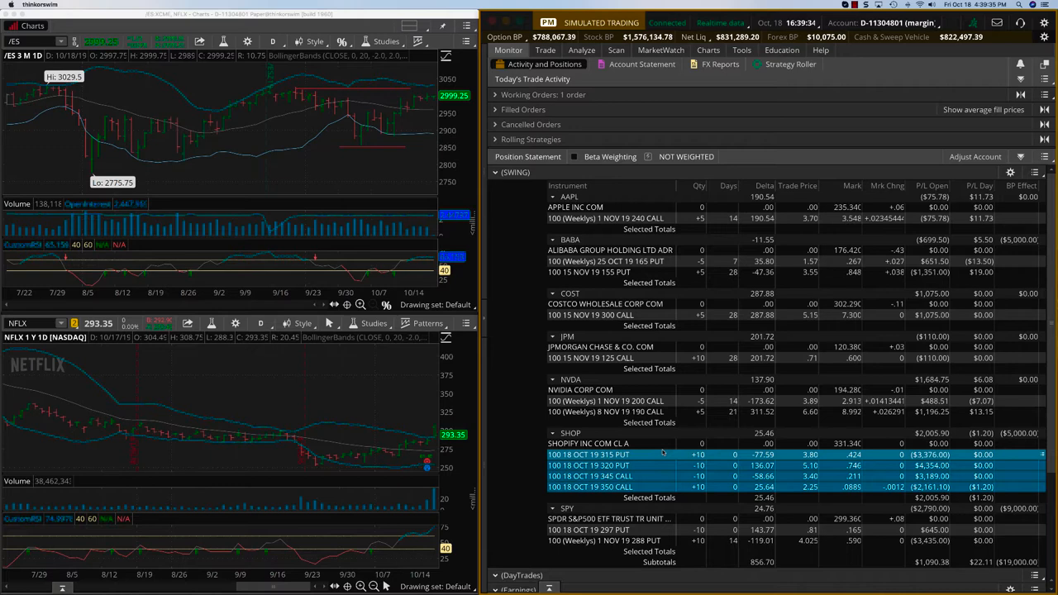
mouse_move(657, 459)
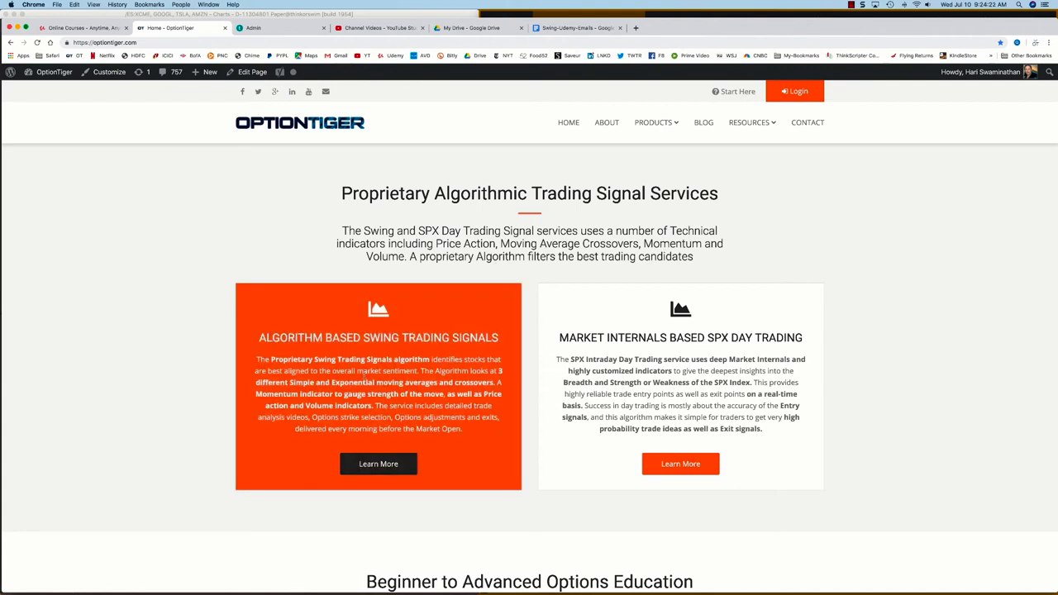
mouse_move(400, 353)
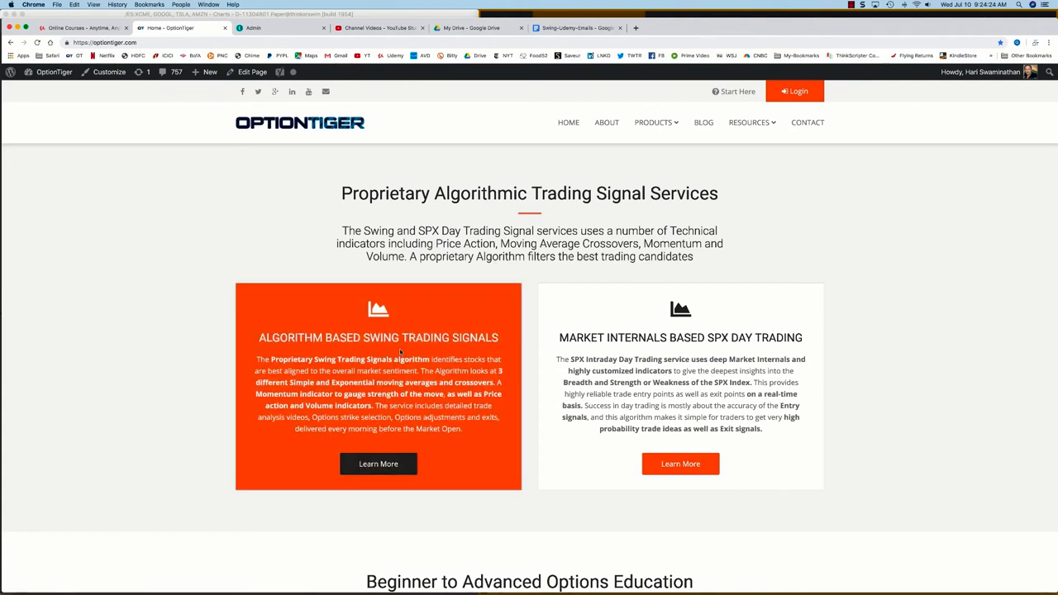
Step: Choose Learn More on the OptionTiger swing trading signals card
left_click(378, 464)
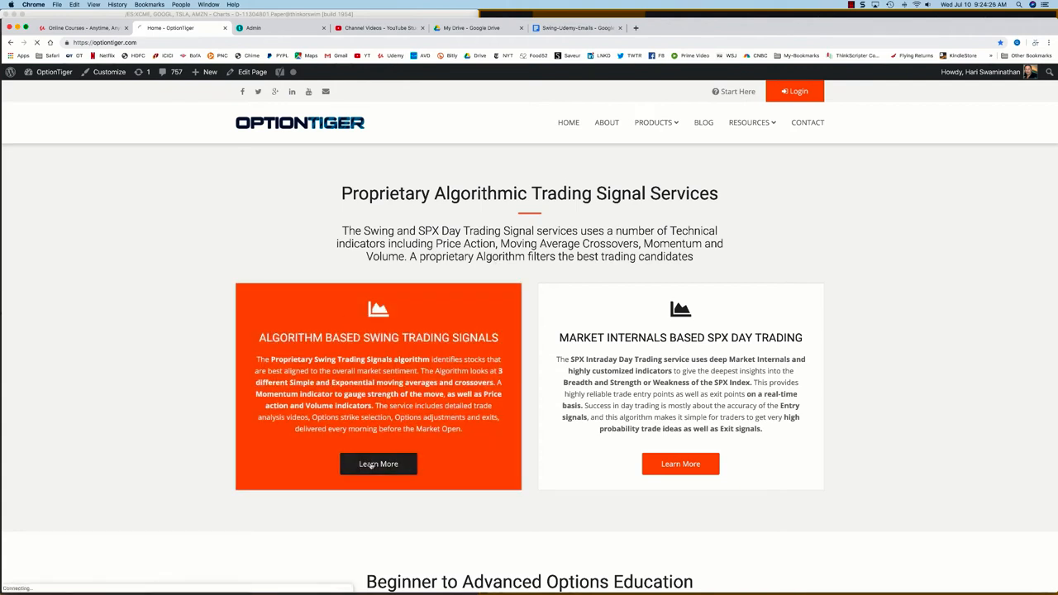
Step: Scroll the swing trading signals page through Course Details and the monthly and annual plans
left_click(378, 463)
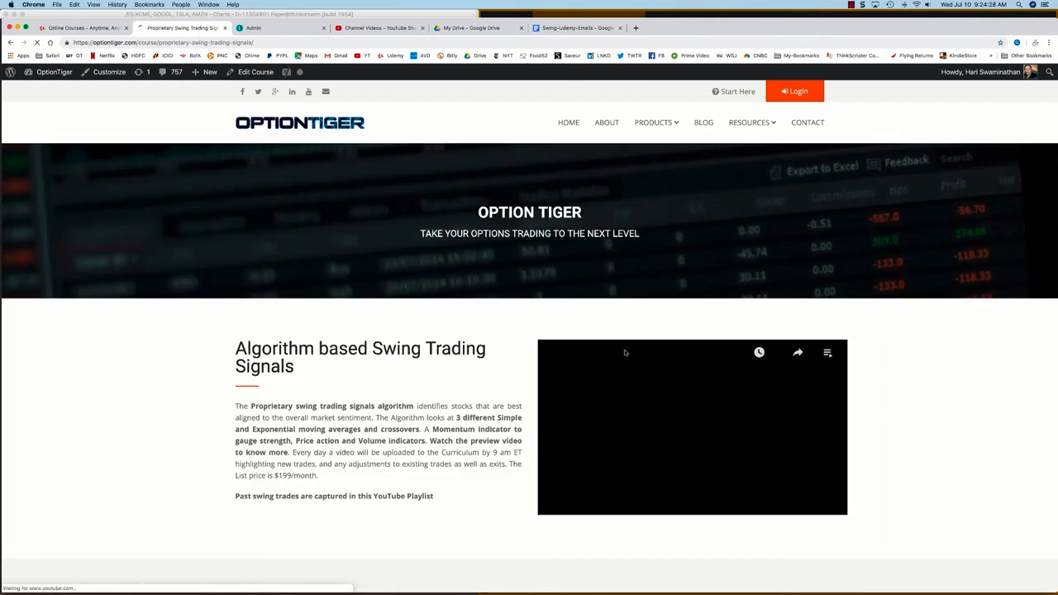
scroll("down", 3)
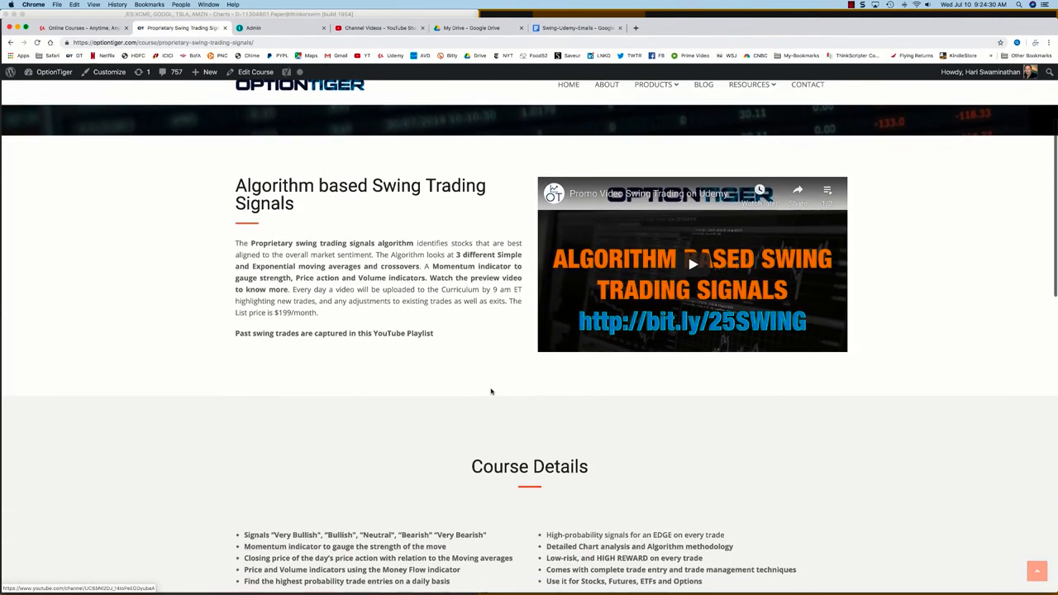
scroll("down", 3)
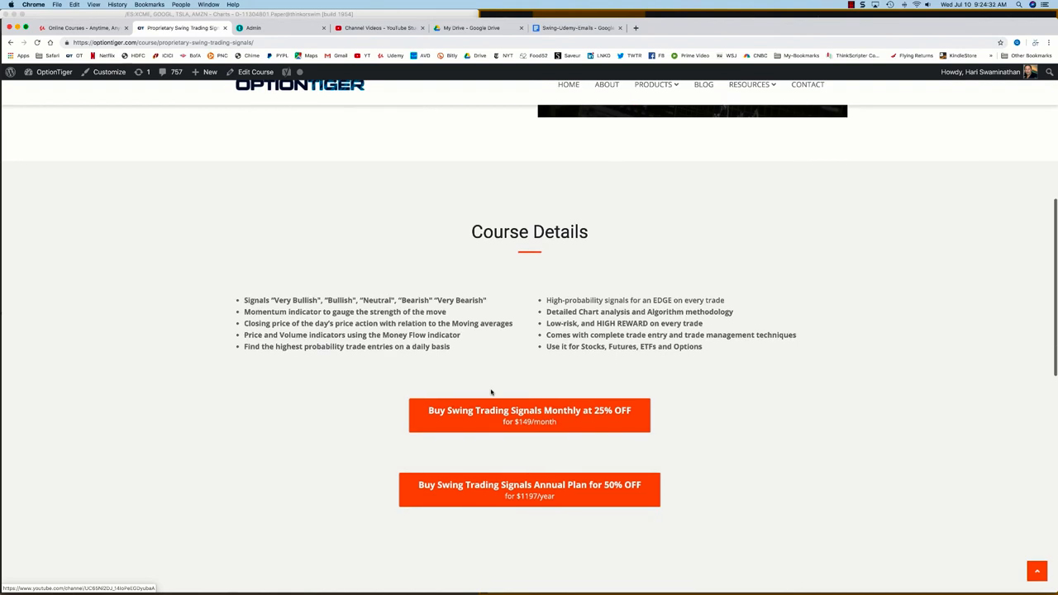
mouse_move(529, 415)
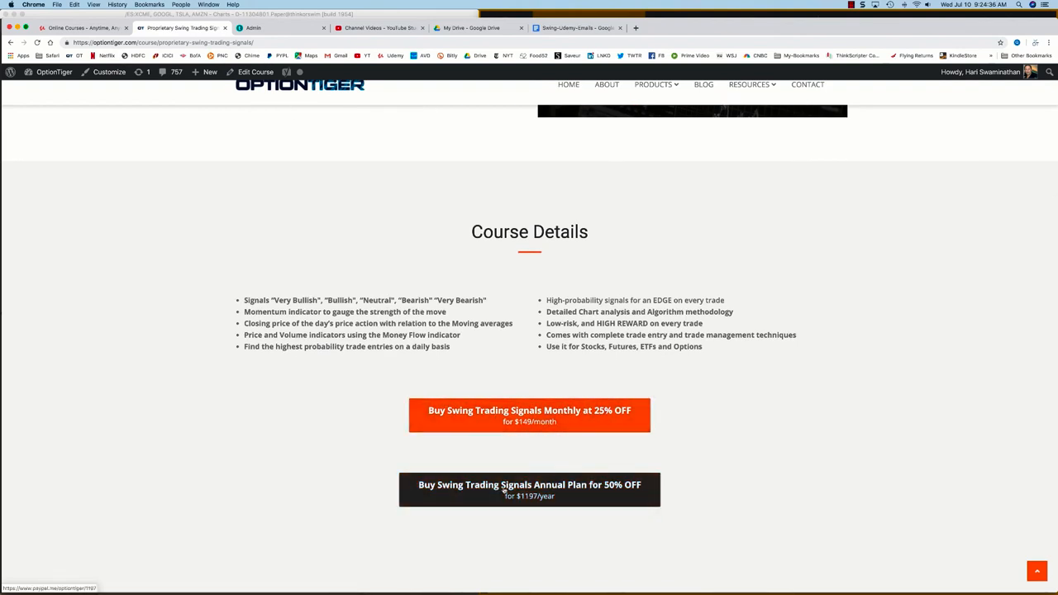
scroll("up", 3)
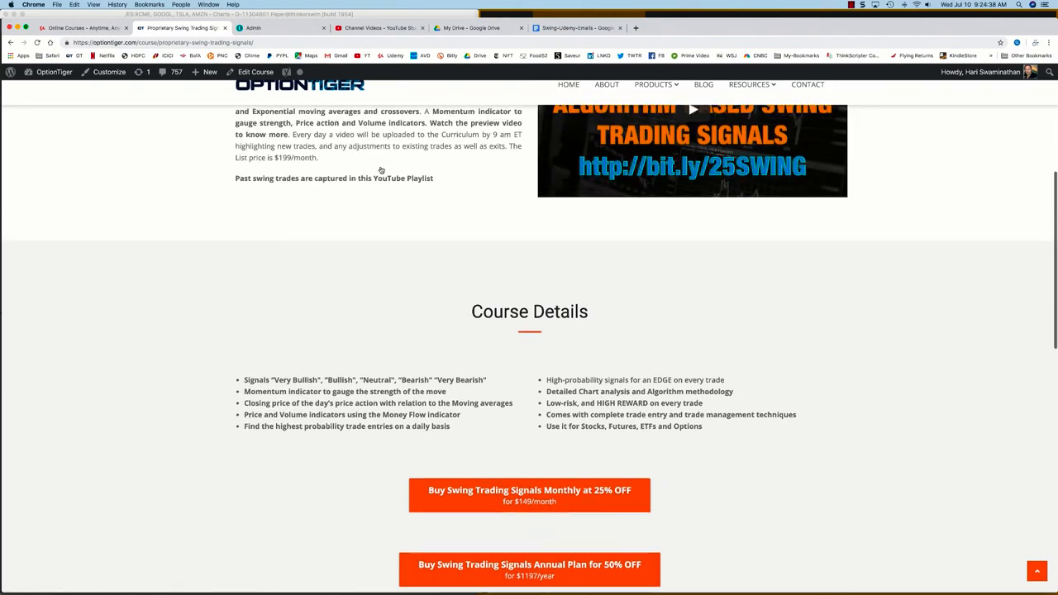